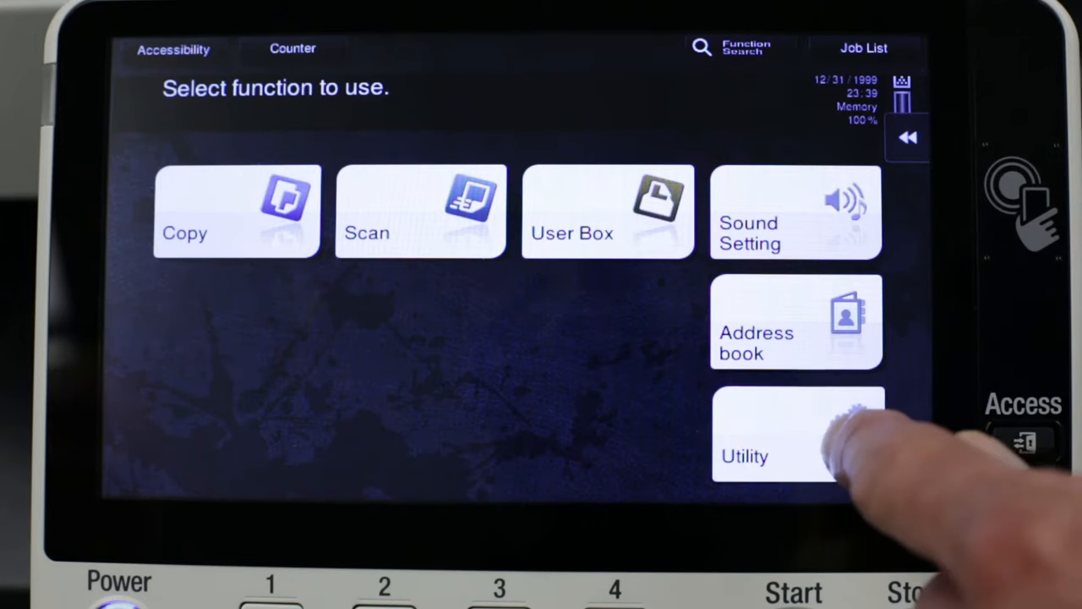
# - Go through Utility, One-Touch Destination and Address Book to the empty E-Mail list
pyautogui.click(772, 434)
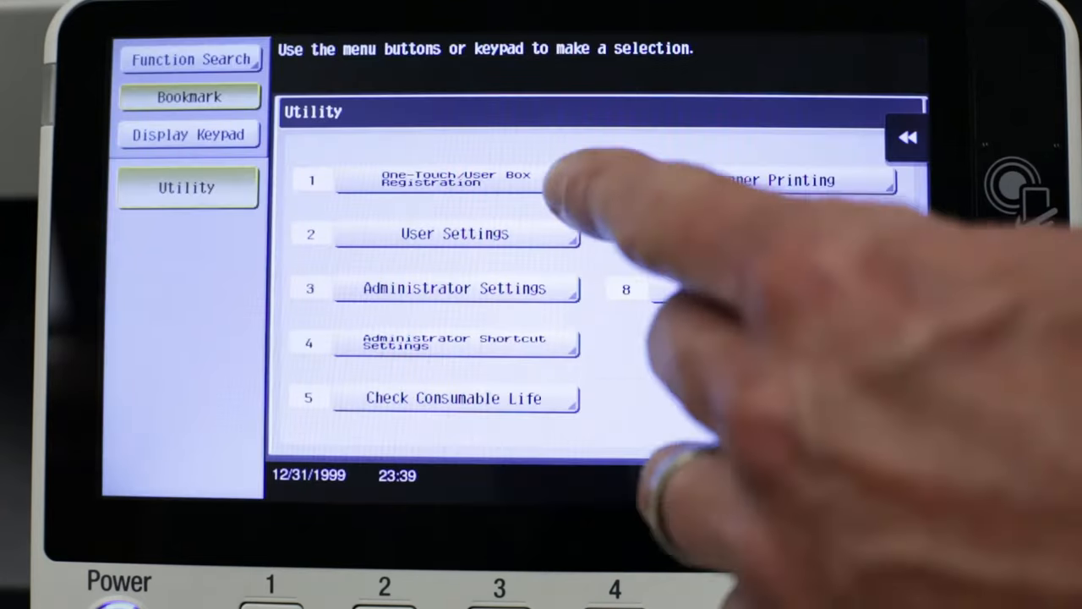
pyautogui.click(435, 179)
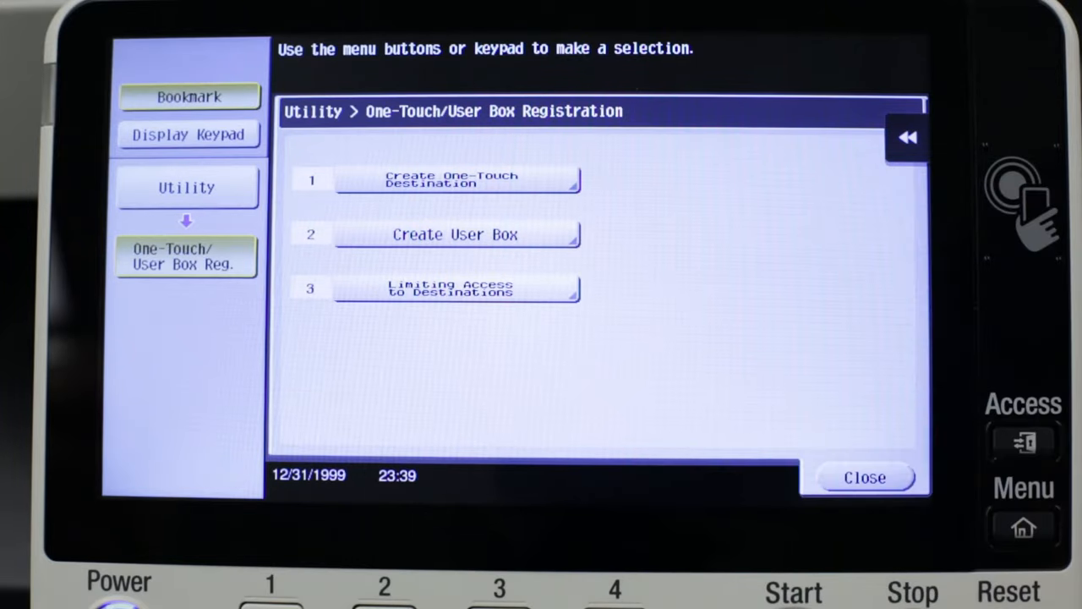
pyautogui.click(455, 179)
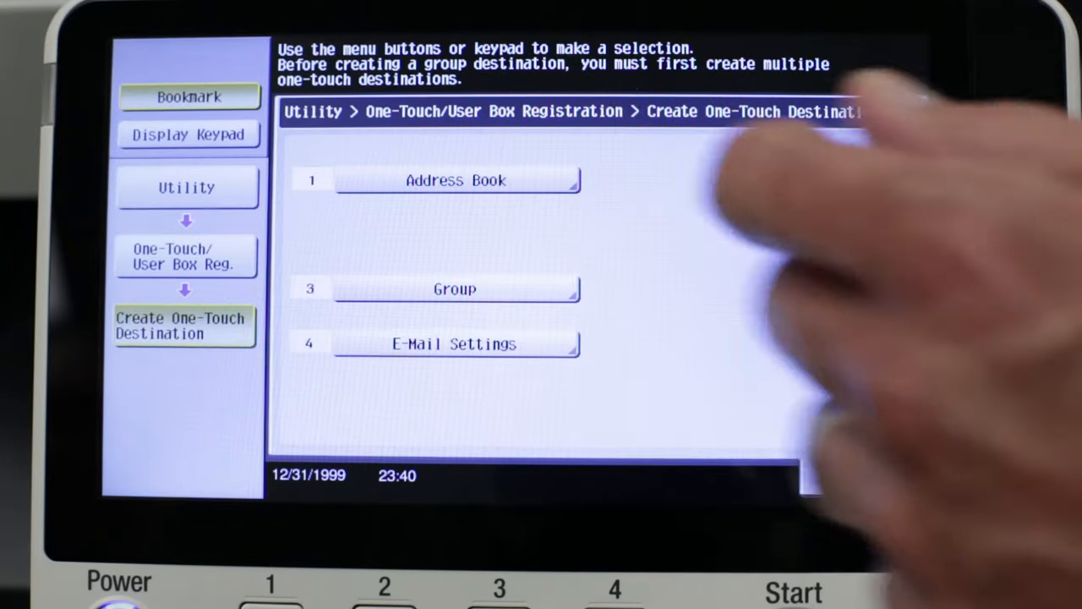
pyautogui.click(455, 180)
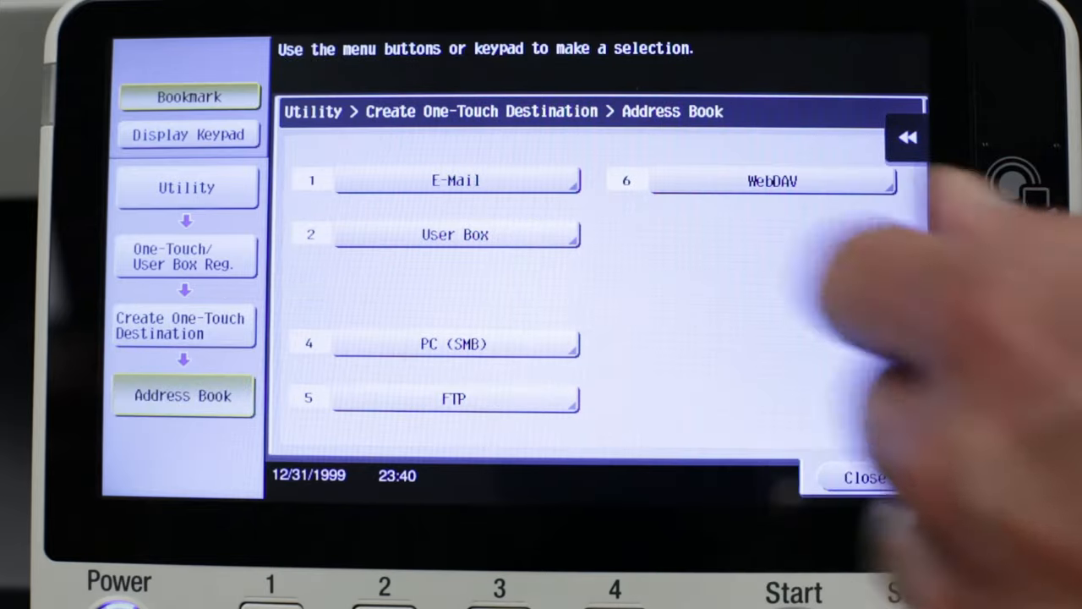
pyautogui.click(455, 180)
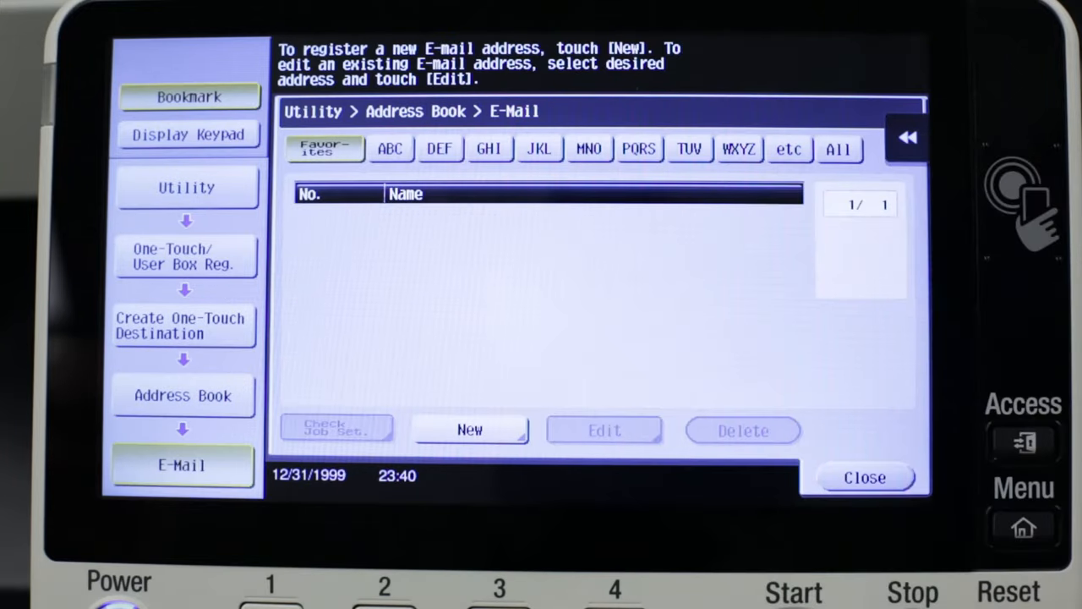
# - Create a new e-mail destination named marty, indexed under MNO and Favorites
pyautogui.click(470, 430)
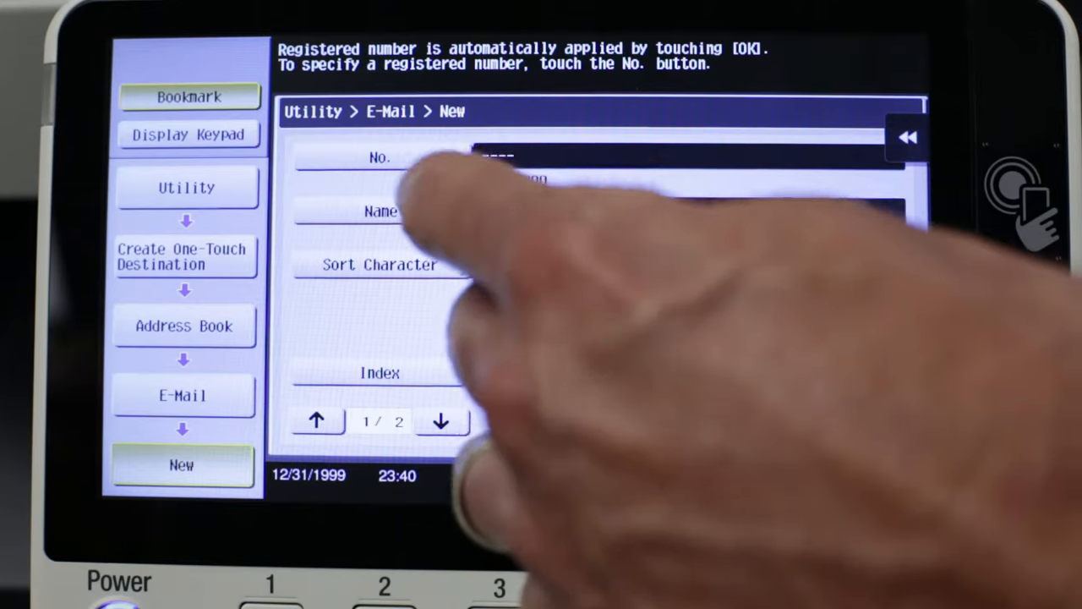
pyautogui.click(381, 211)
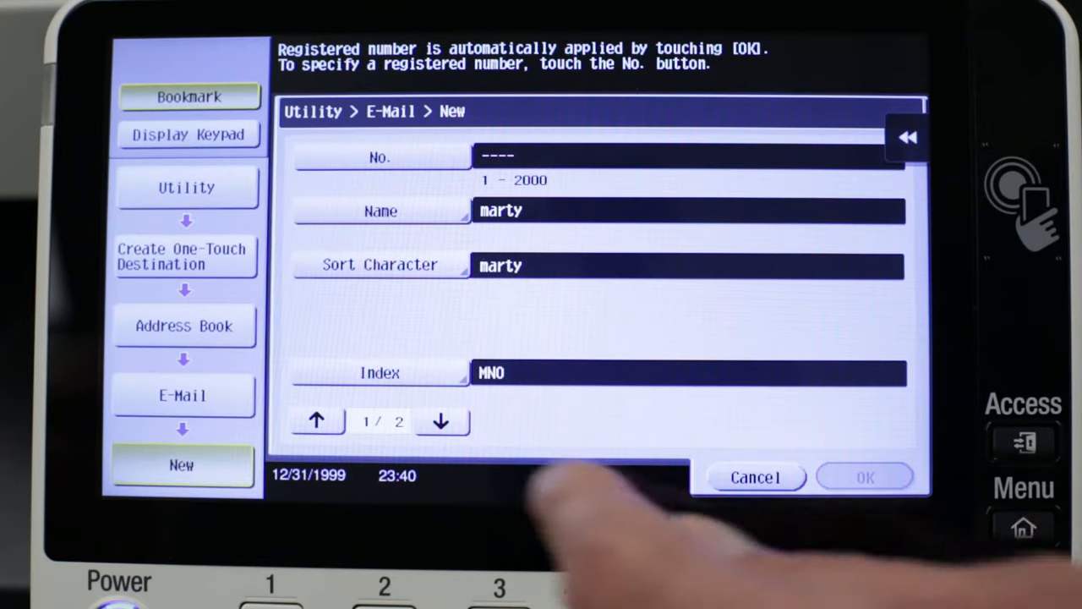
pyautogui.click(687, 372)
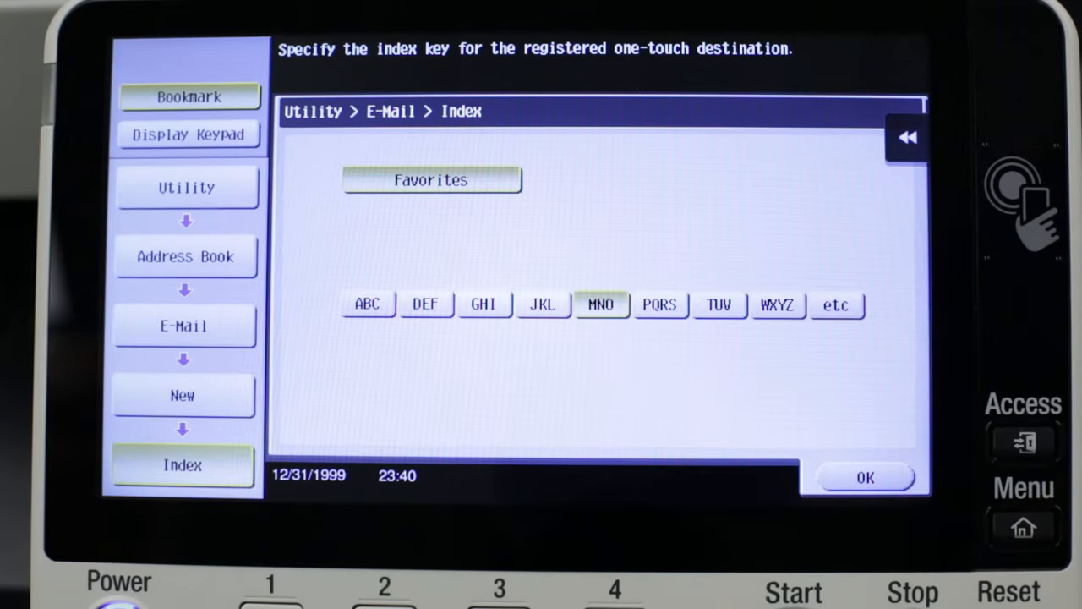
pyautogui.click(864, 476)
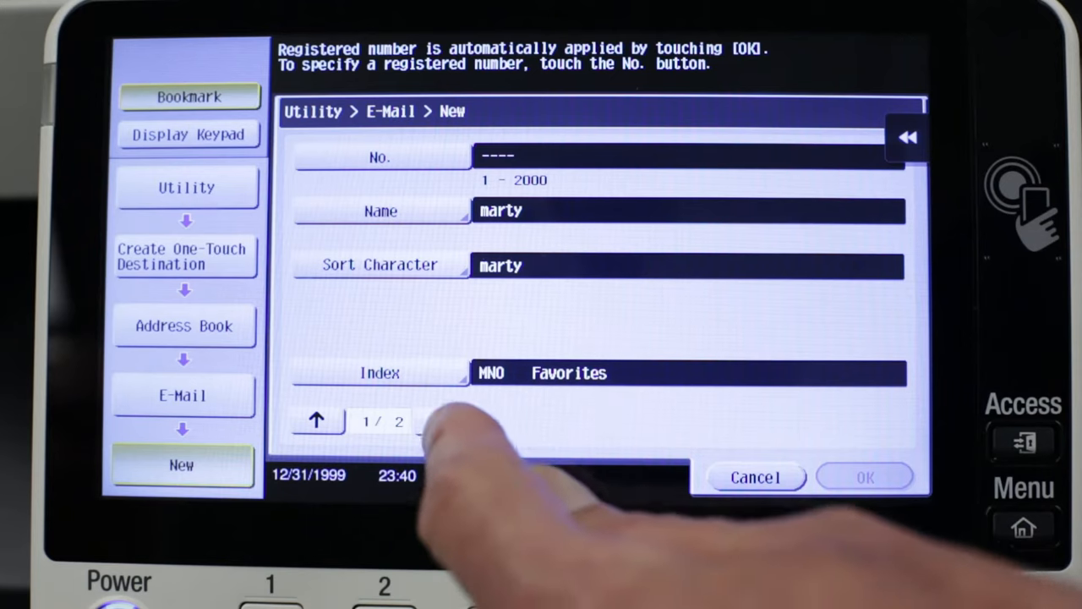
# - Enter marty's e-mail address on the second details page and save the destination
pyautogui.click(441, 421)
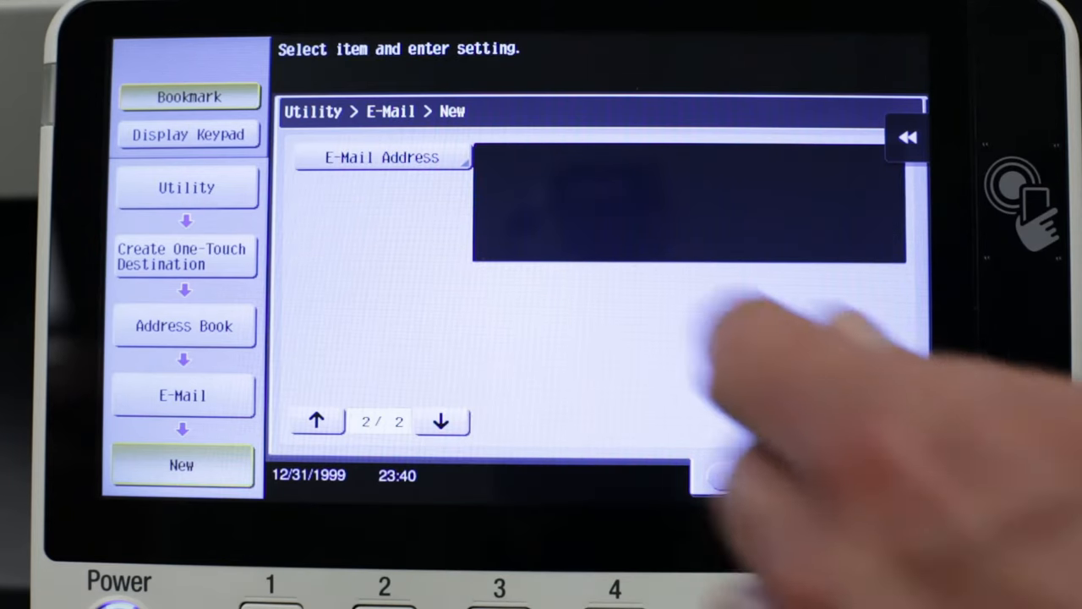
pyautogui.click(383, 157)
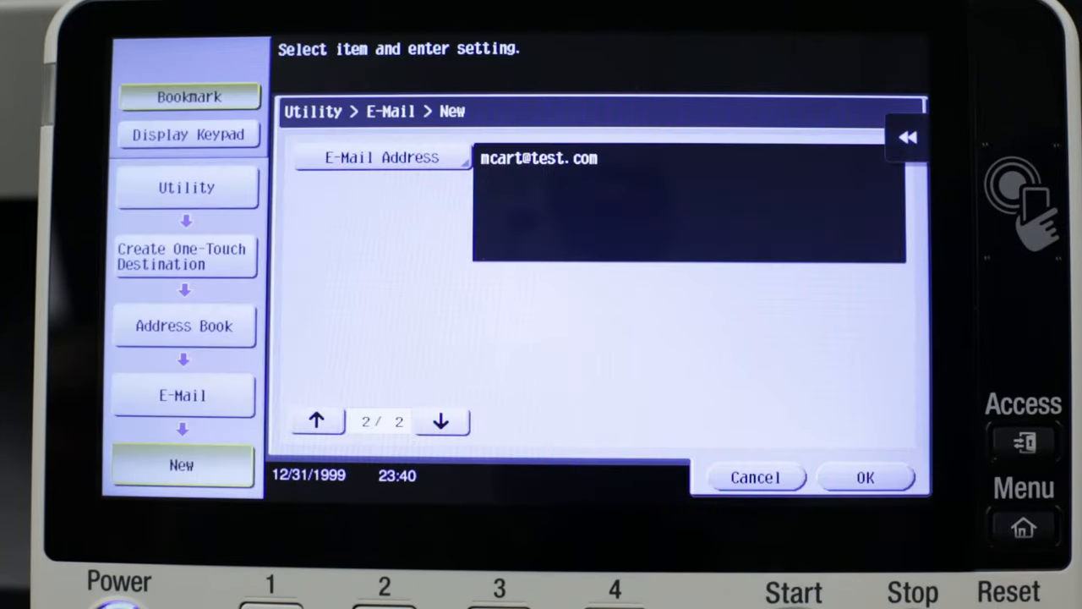
pyautogui.click(864, 477)
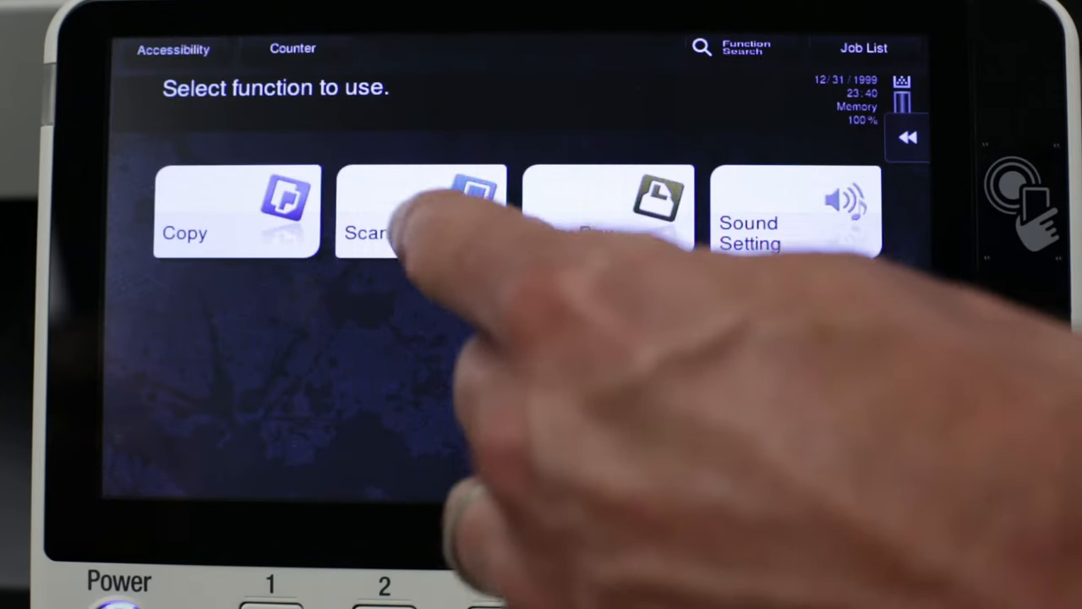
# - Check that marty is listed in the Scan address book, then return to the main menu
pyautogui.click(423, 212)
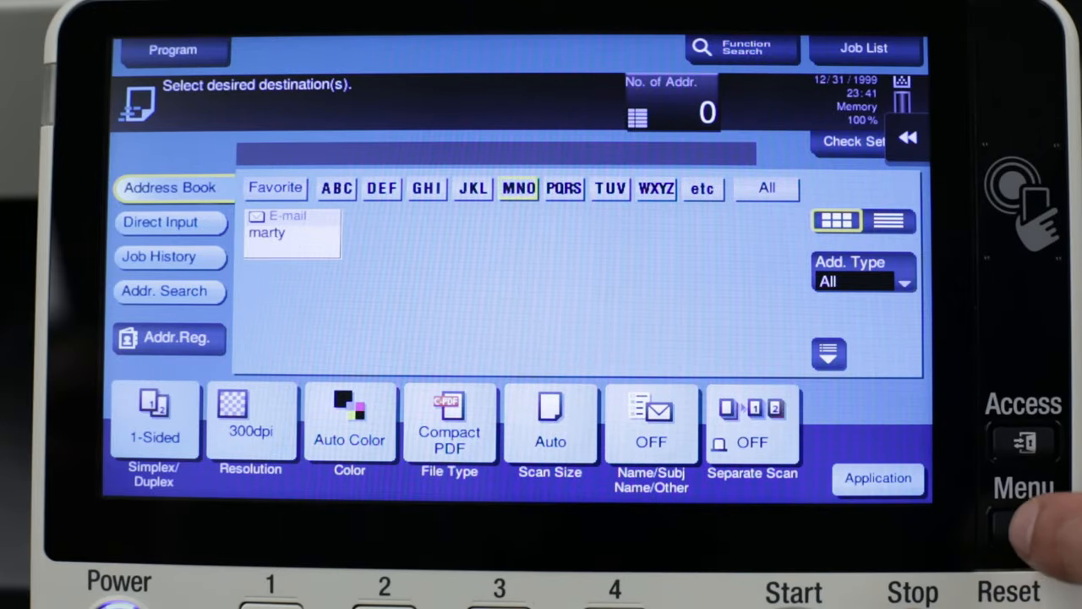
pyautogui.click(1024, 527)
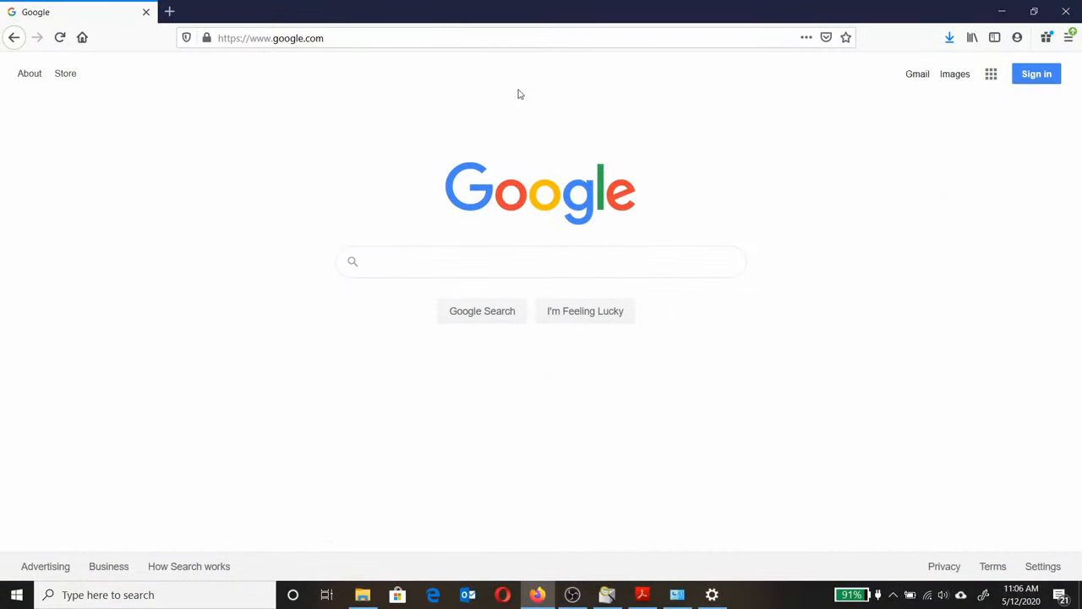
pyautogui.moveTo(336, 75)
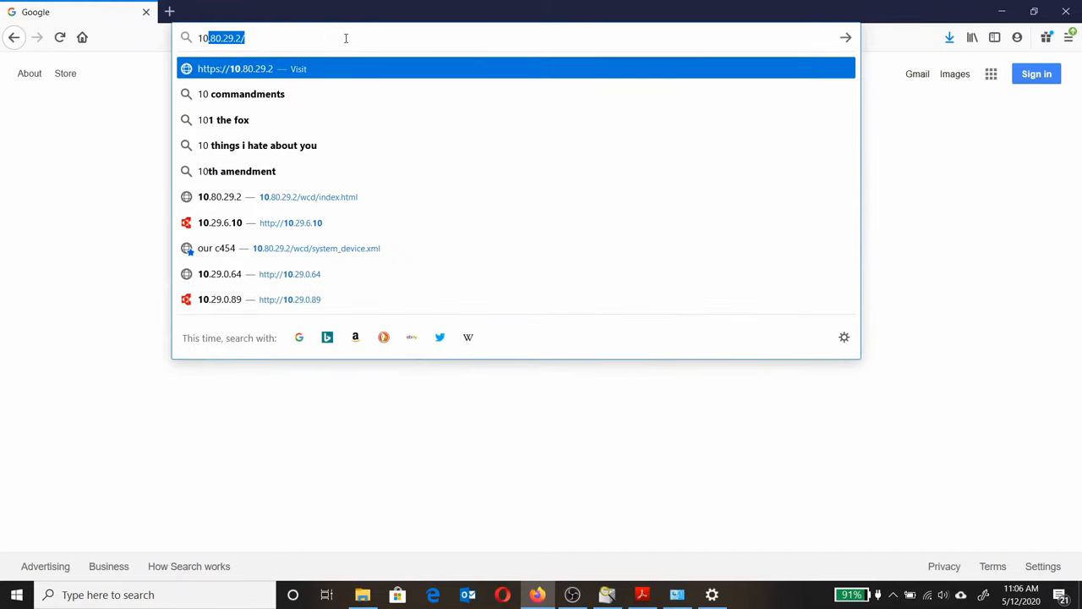
# - Browse to 10.29.0.64 in Firefox to reach PageScope Web Connection
pyautogui.write('10.29.0.64/wcd/system_device.xml')
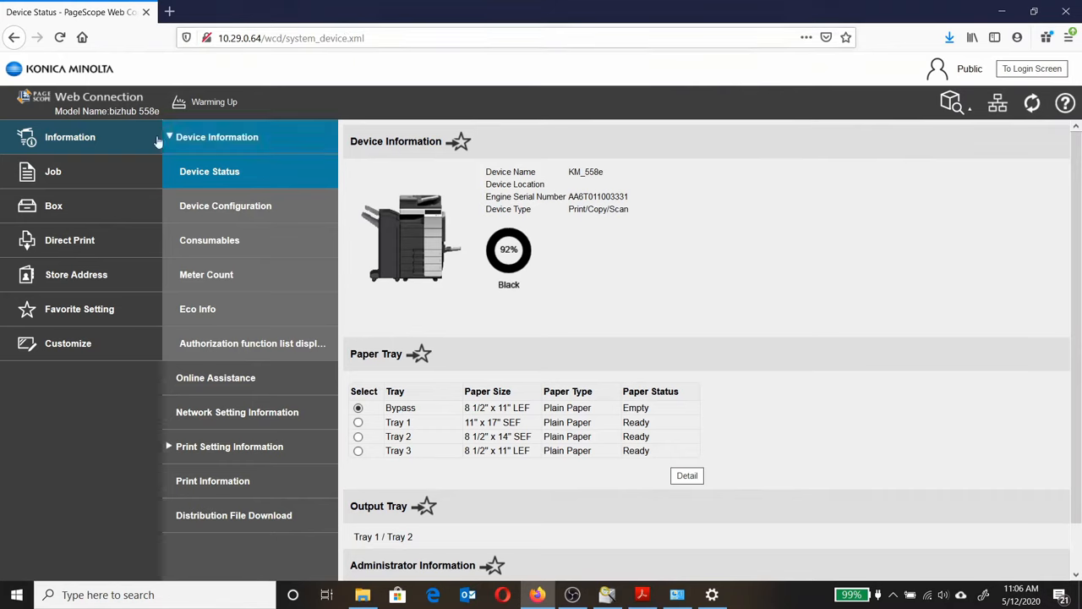
pyautogui.moveTo(76, 274)
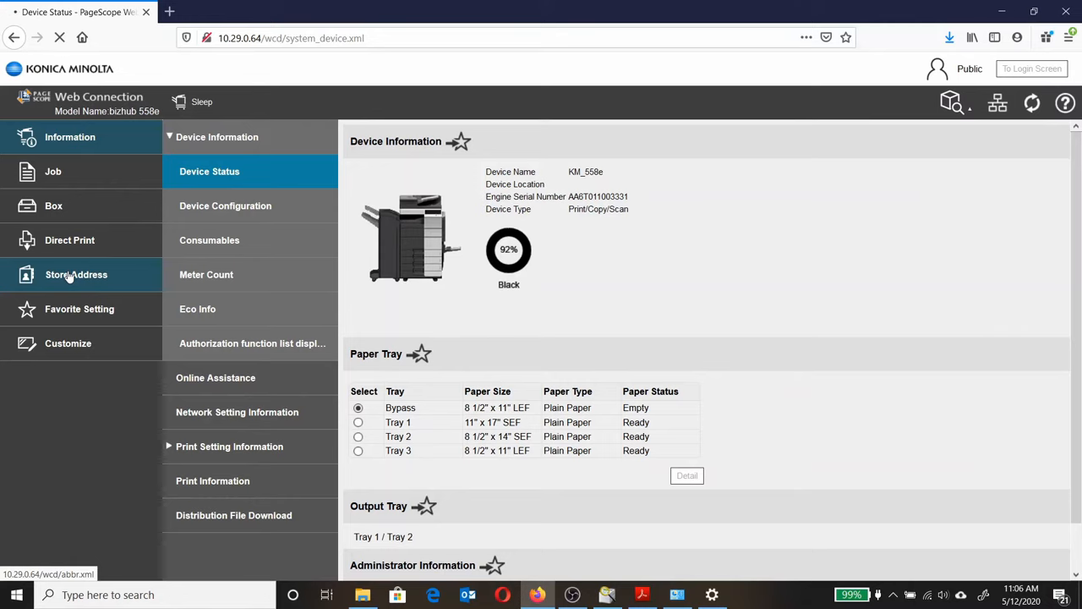
# - Open Store Address to show the Address Book List containing Caleb
pyautogui.click(76, 274)
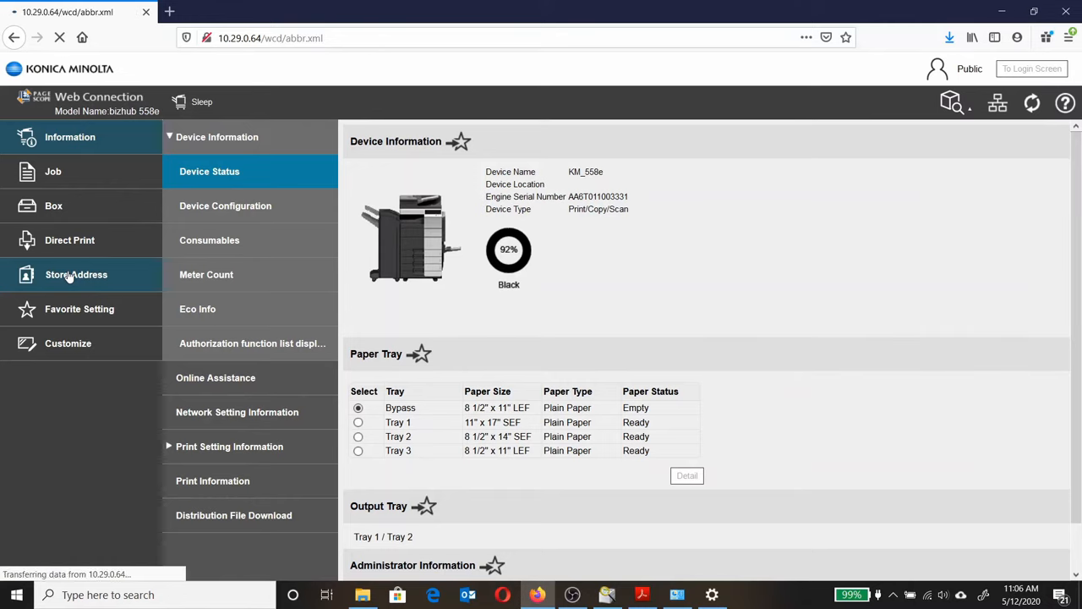
pyautogui.click(76, 274)
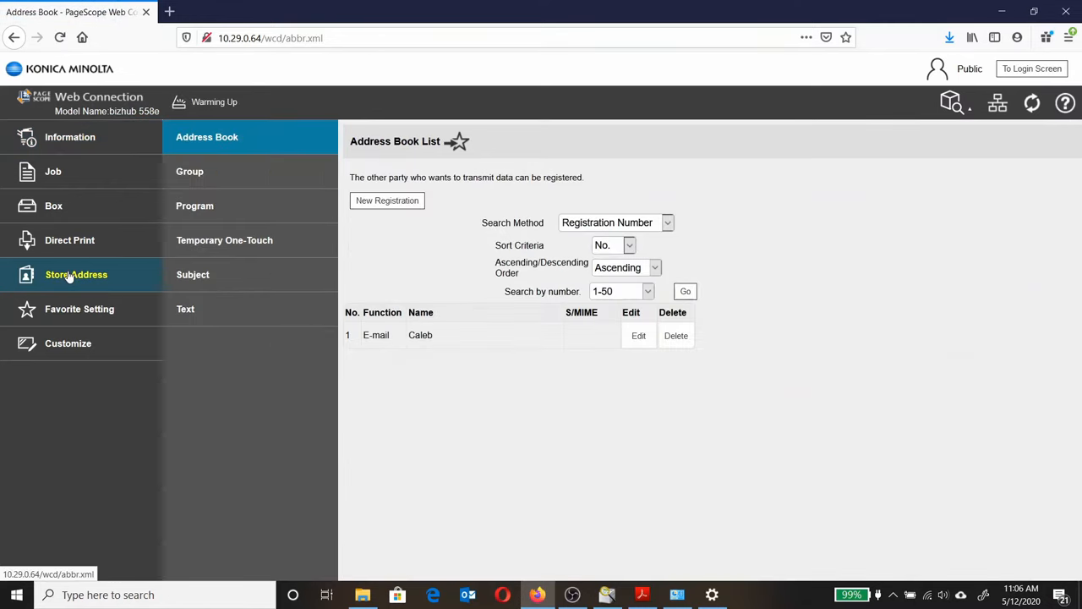
pyautogui.moveTo(393, 287)
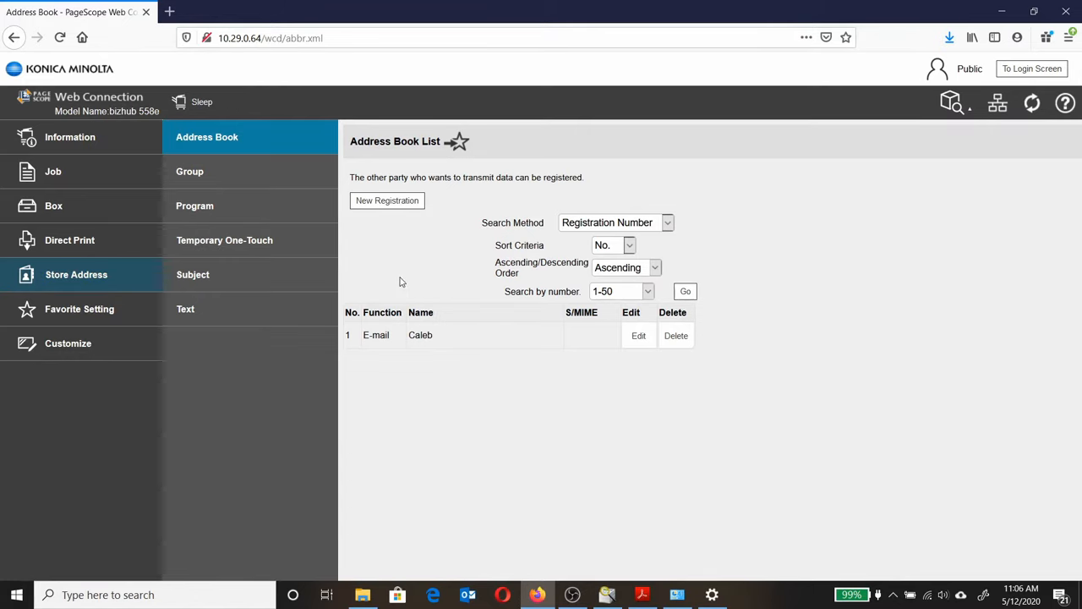
pyautogui.moveTo(383, 212)
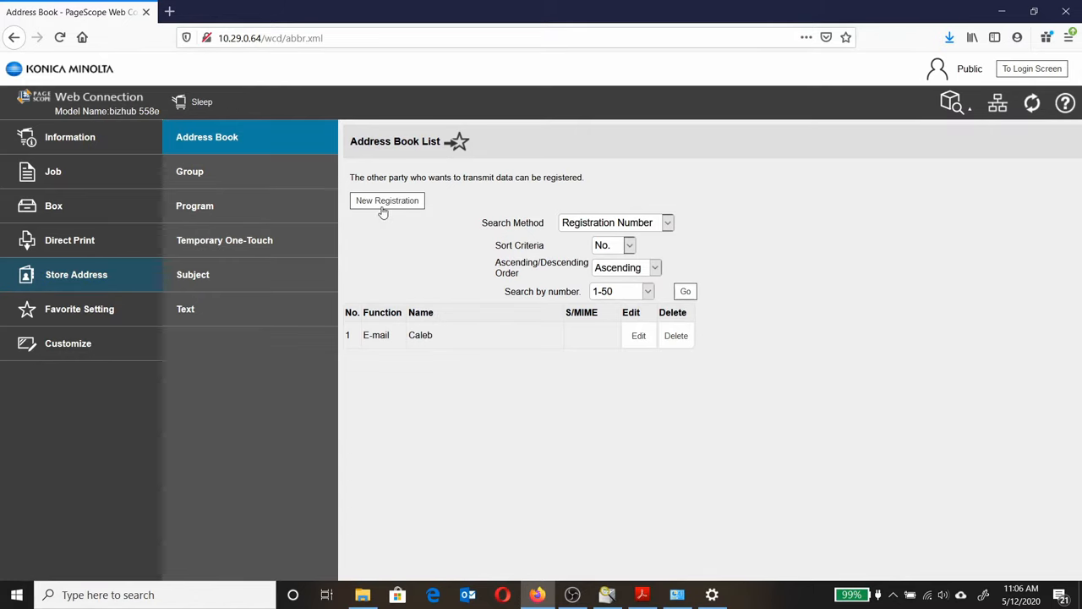
pyautogui.click(386, 200)
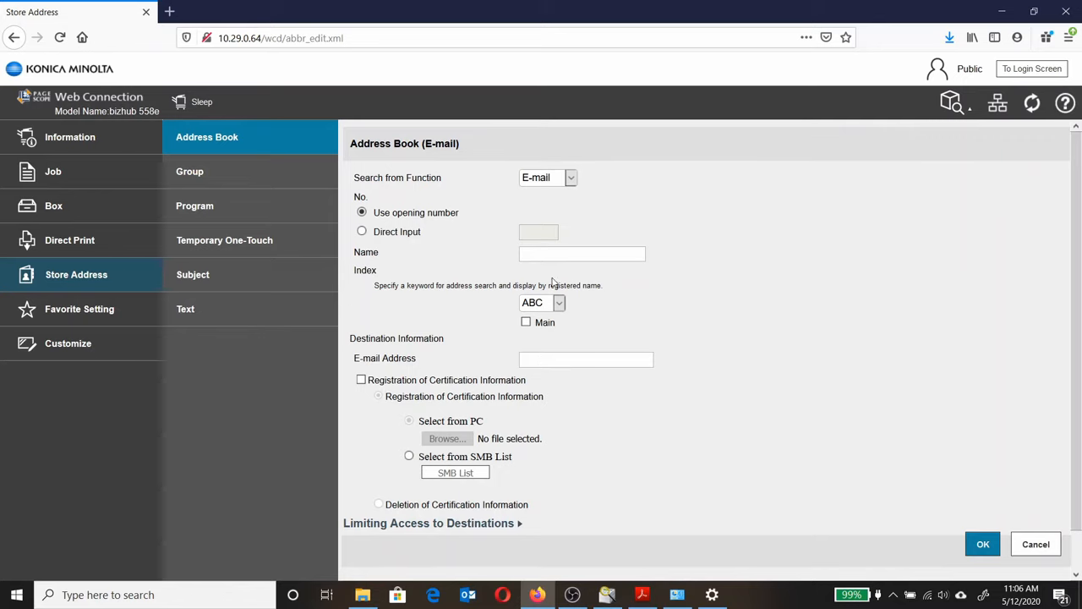
pyautogui.click(582, 254)
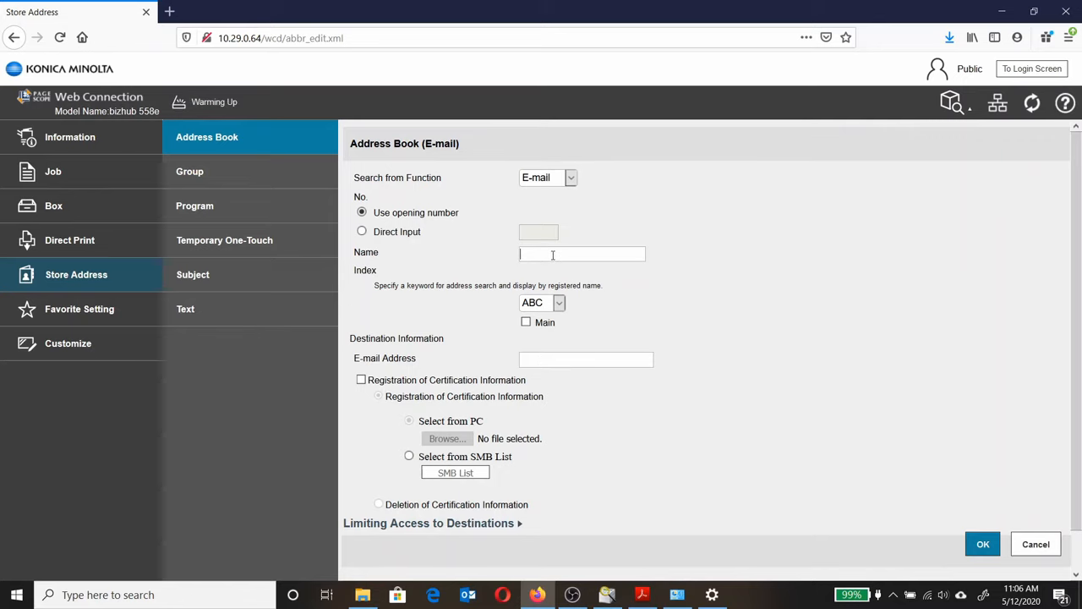
pyautogui.write('Marty')
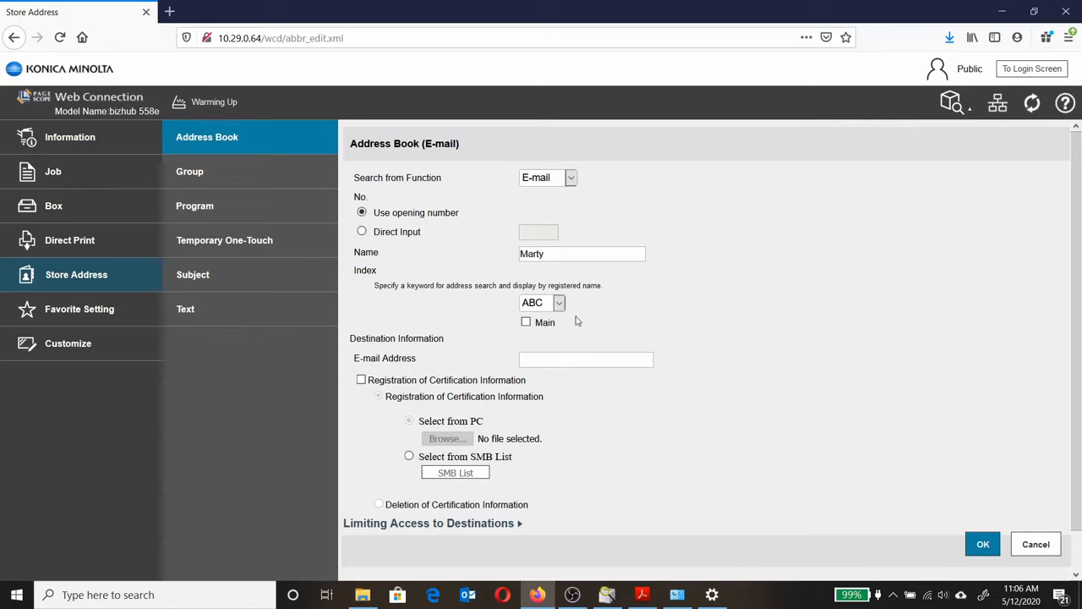
pyautogui.click(541, 302)
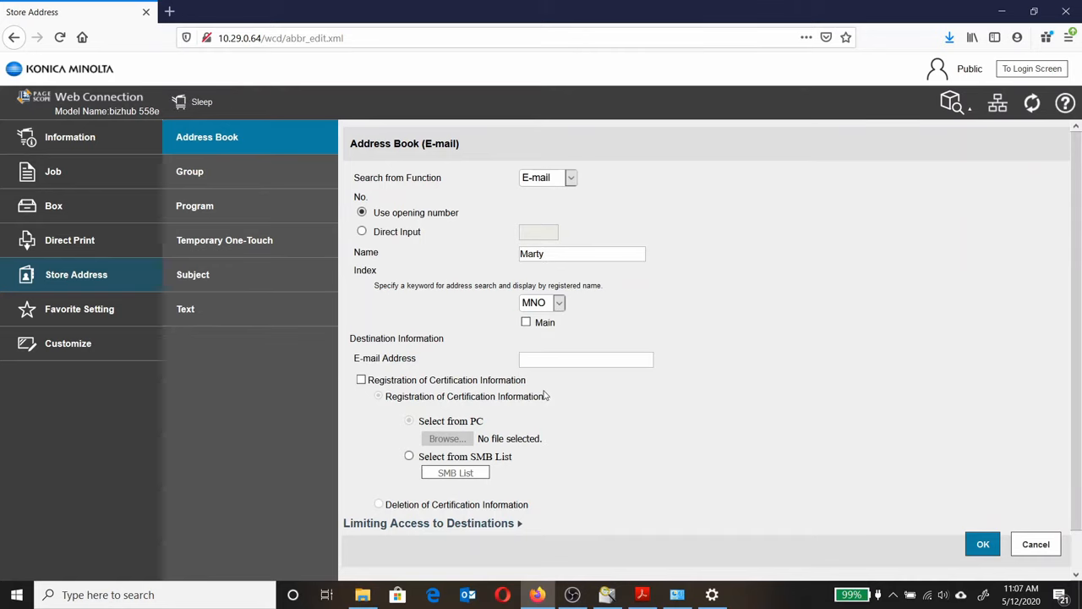
pyautogui.click(526, 322)
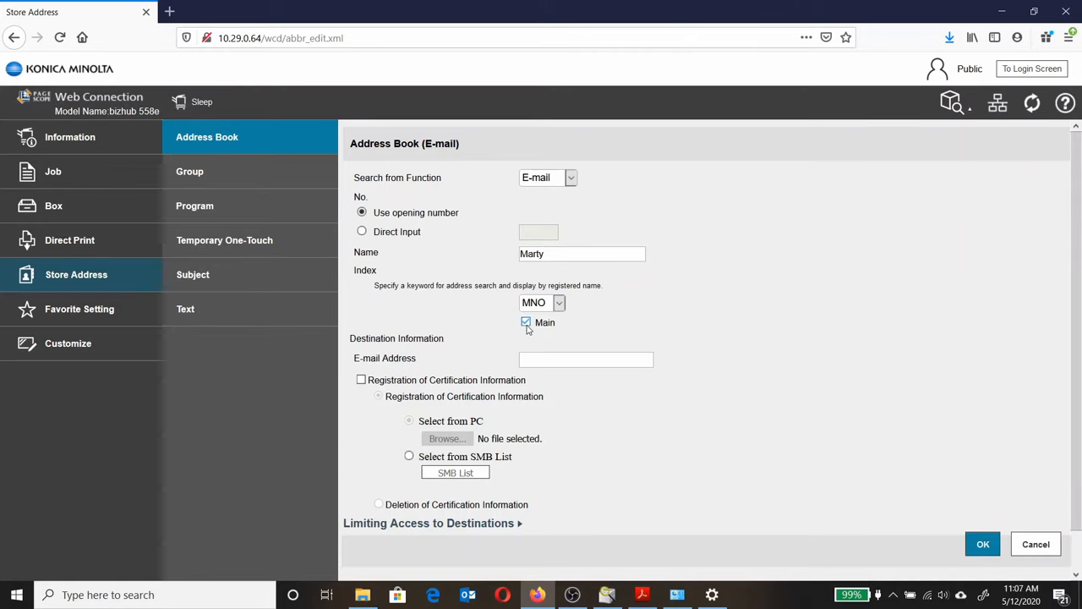
pyautogui.click(585, 359)
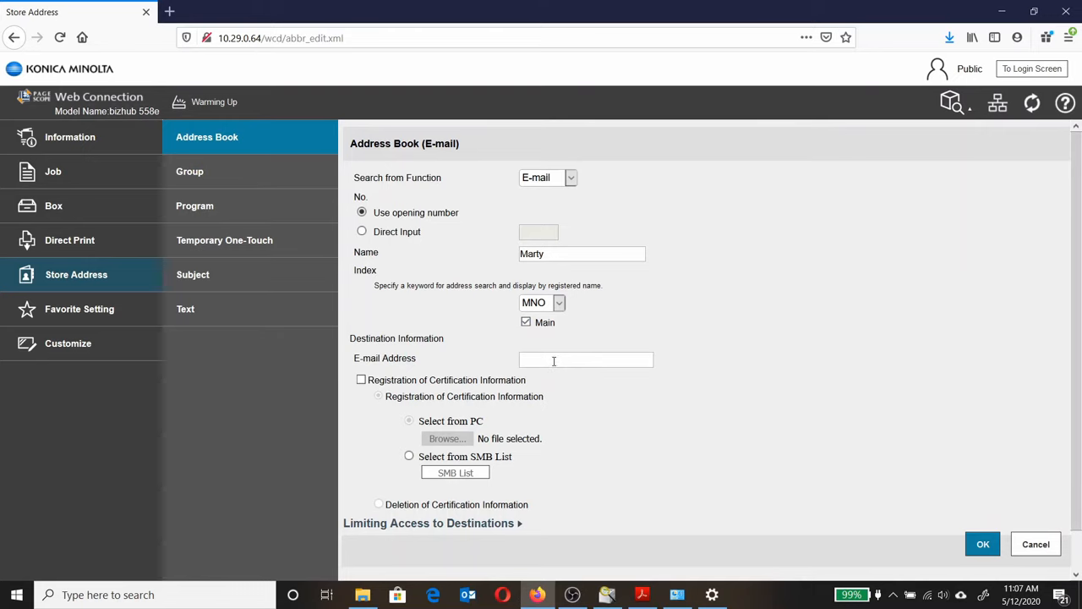
pyautogui.write('m')
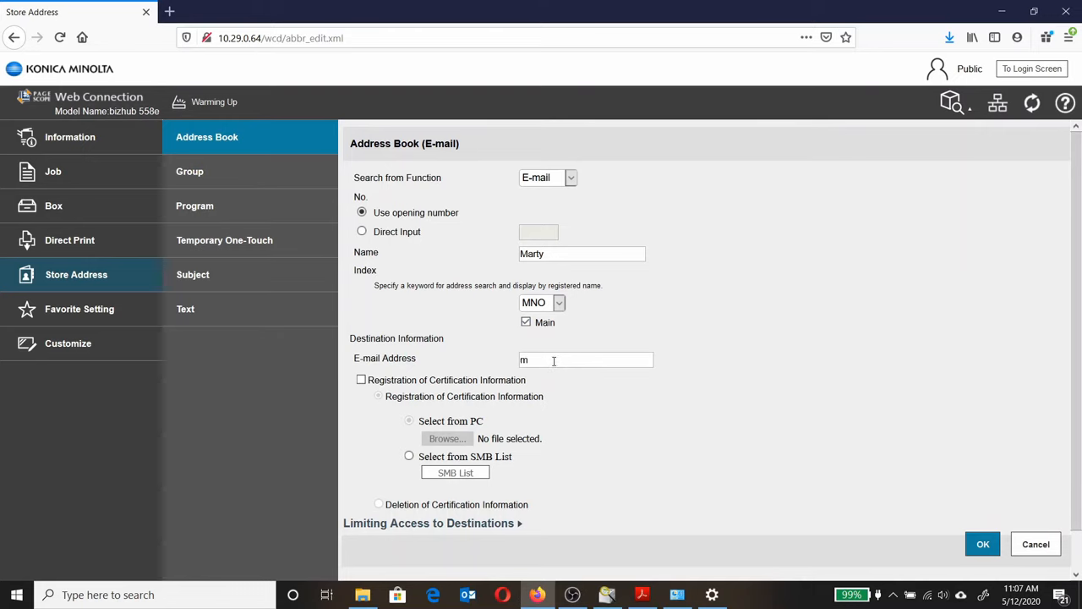
pyautogui.write('carter')
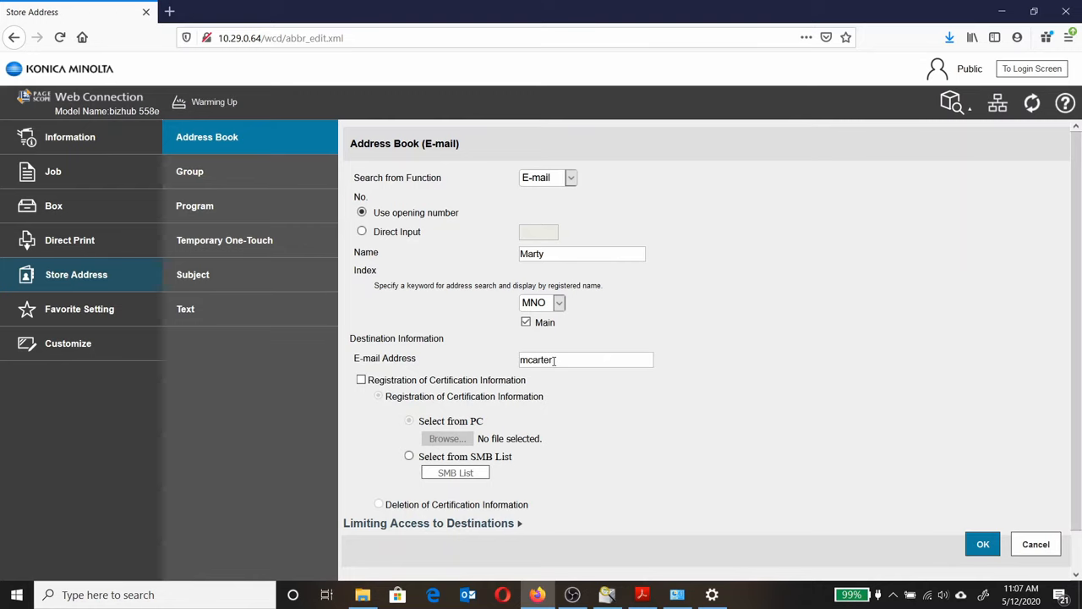
pyautogui.write('@')
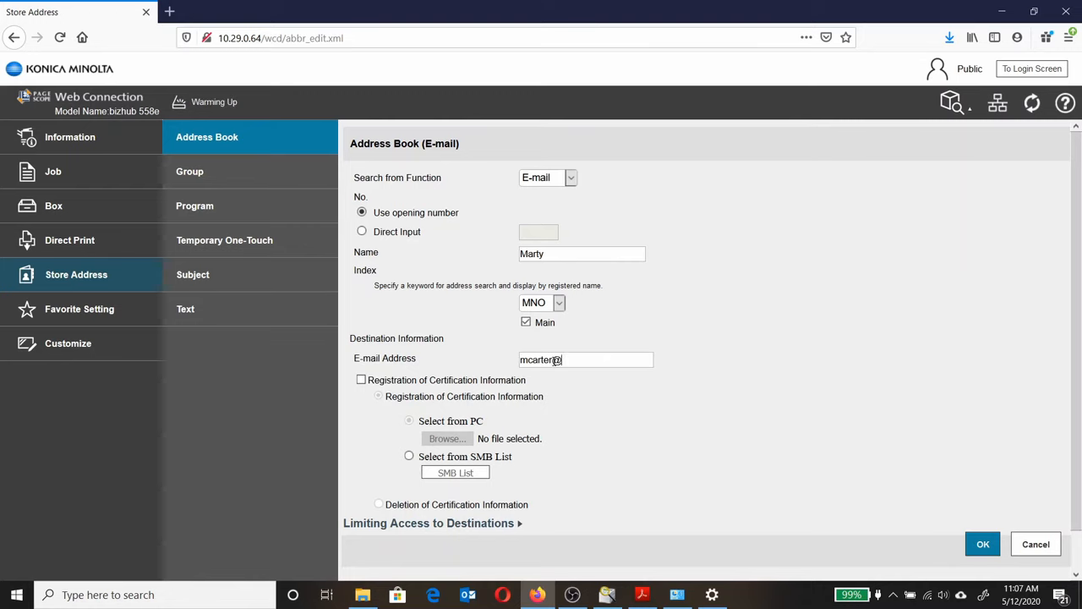
pyautogui.write('test.com')
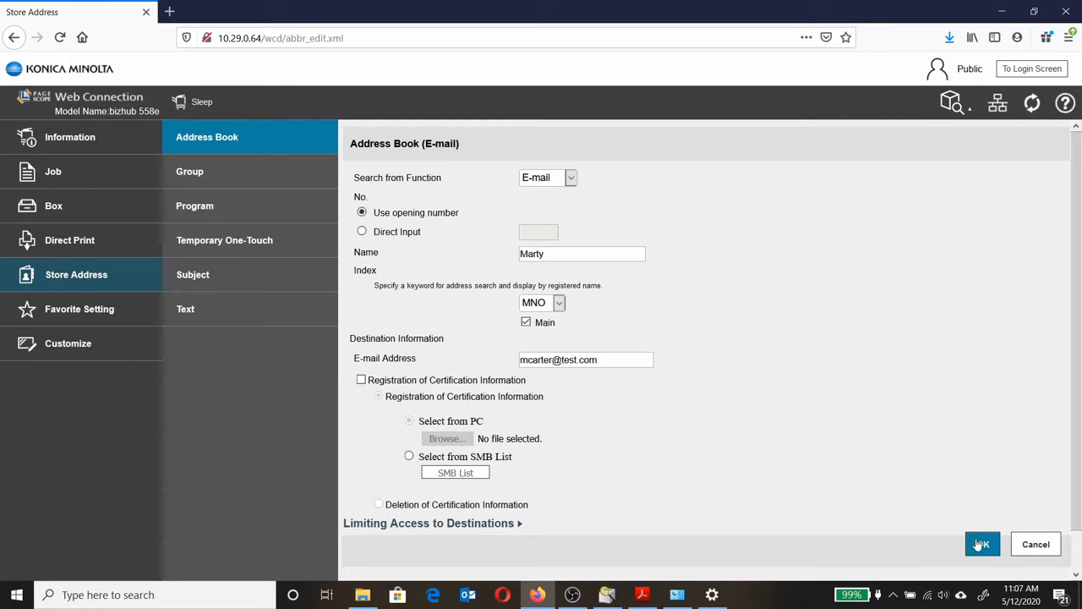
# - Save Marty as entry No. 2 and return to the Address Book List
pyautogui.click(981, 543)
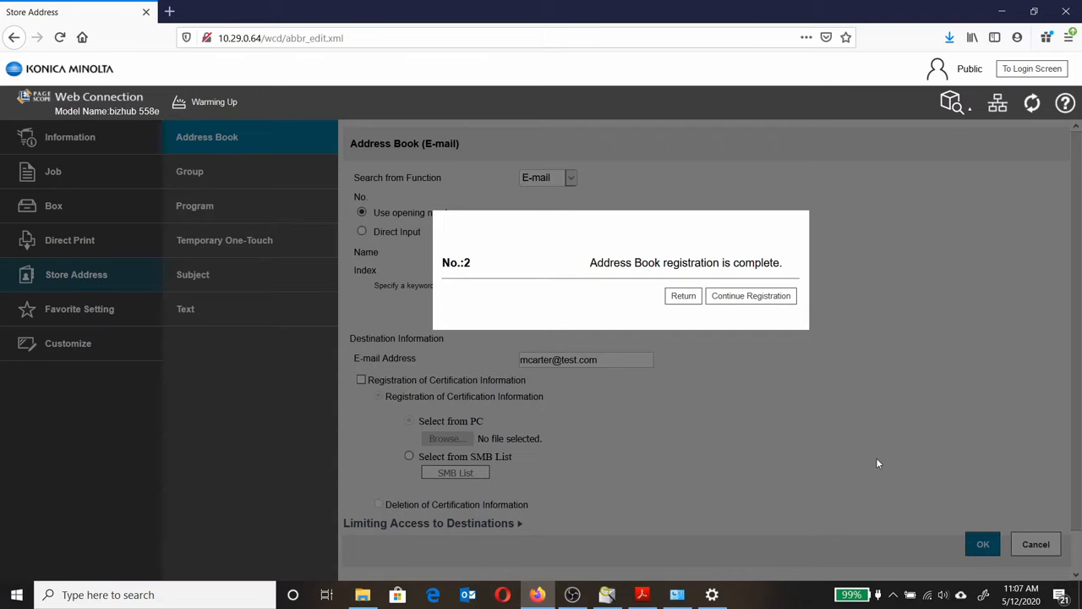
pyautogui.moveTo(753, 317)
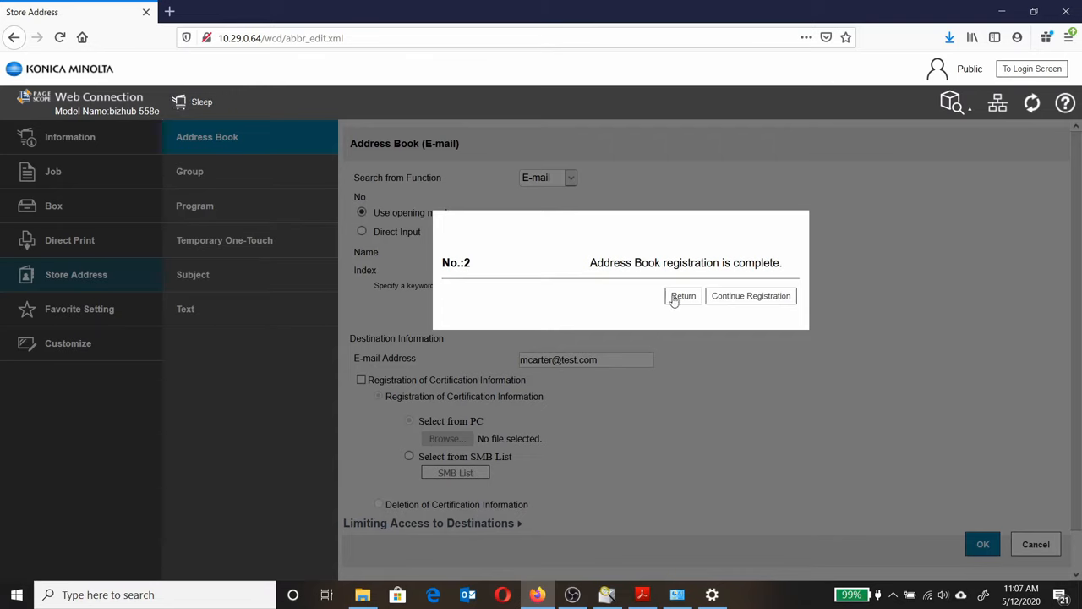
pyautogui.click(683, 295)
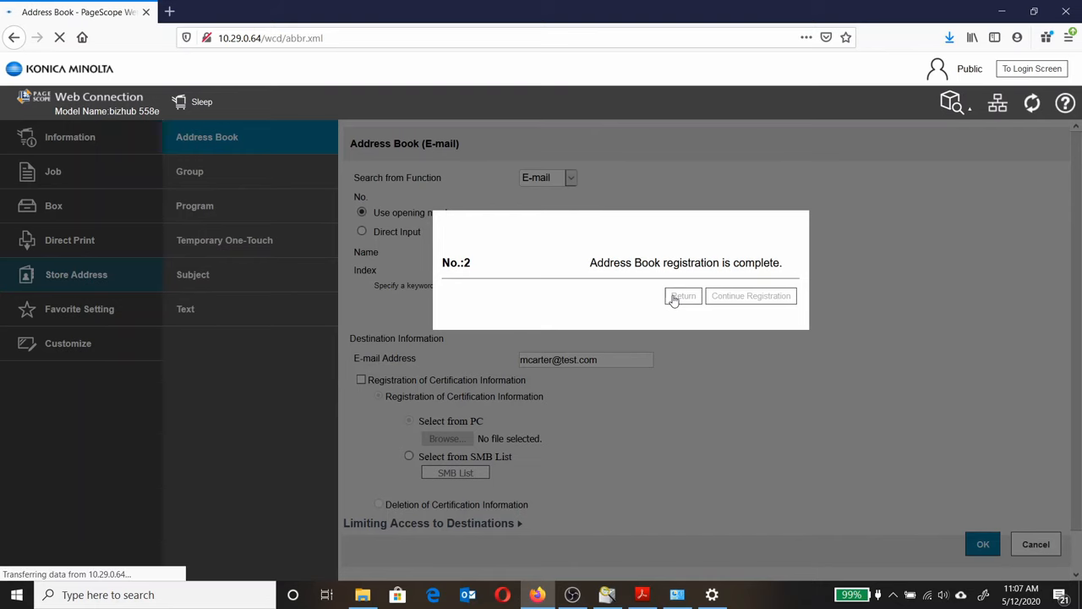
pyautogui.click(683, 295)
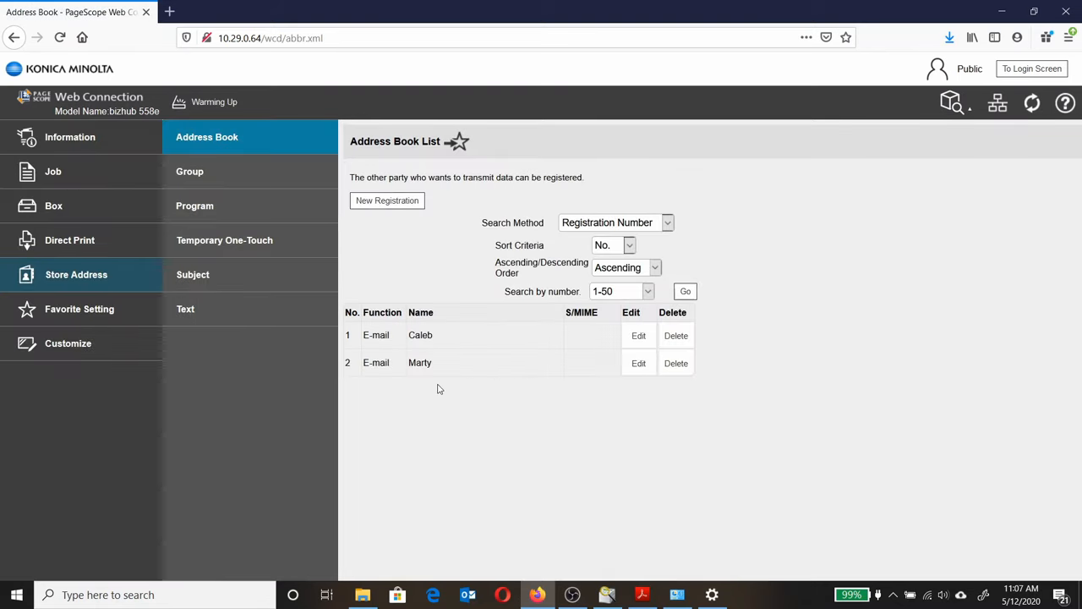
pyautogui.moveTo(551, 453)
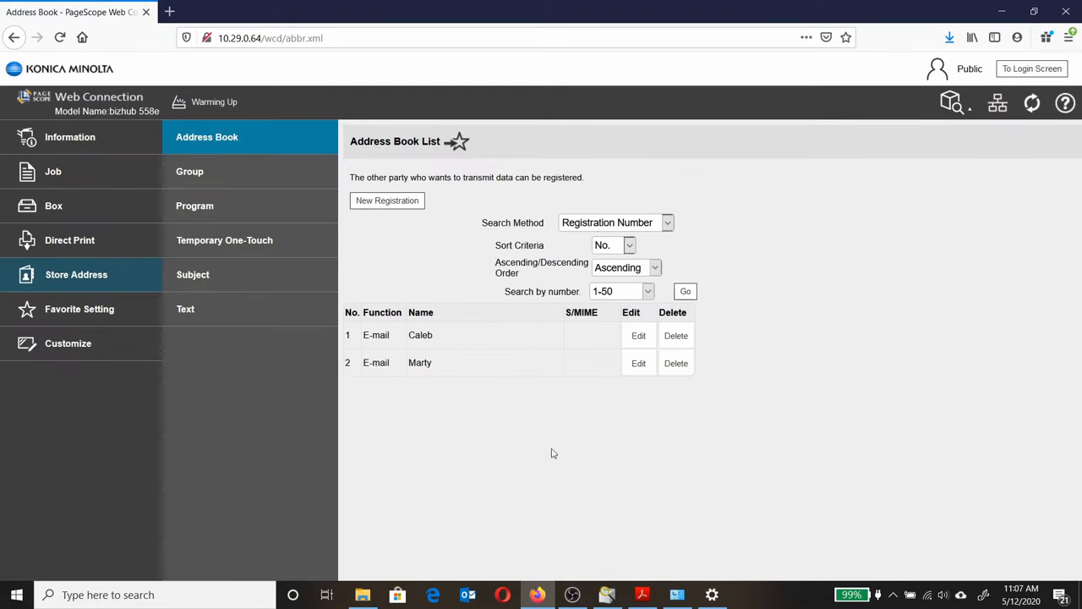